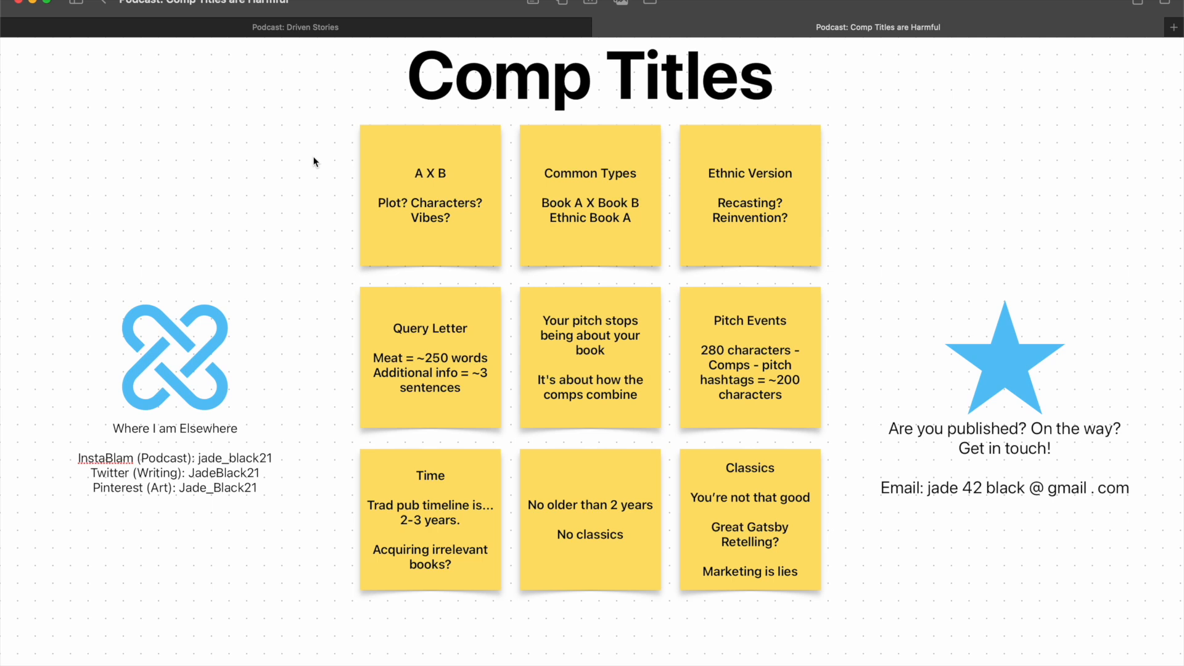
mouse_move(323, 171)
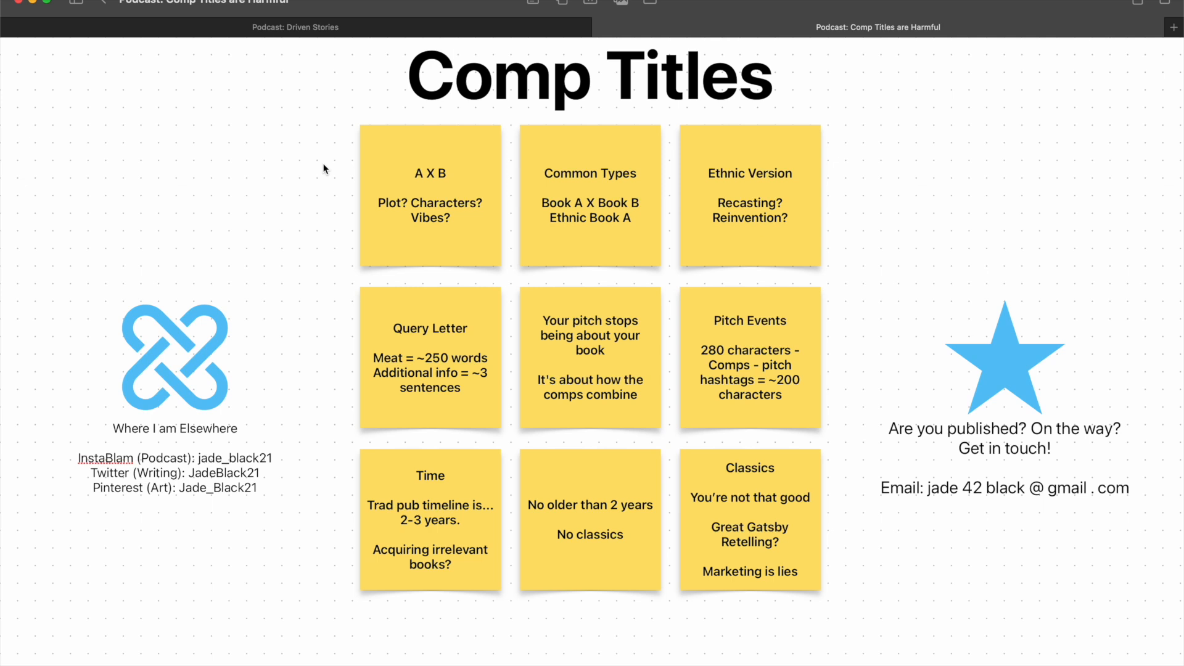
Select the 'Common Types' sticky note in the top row of the grid
click(590, 197)
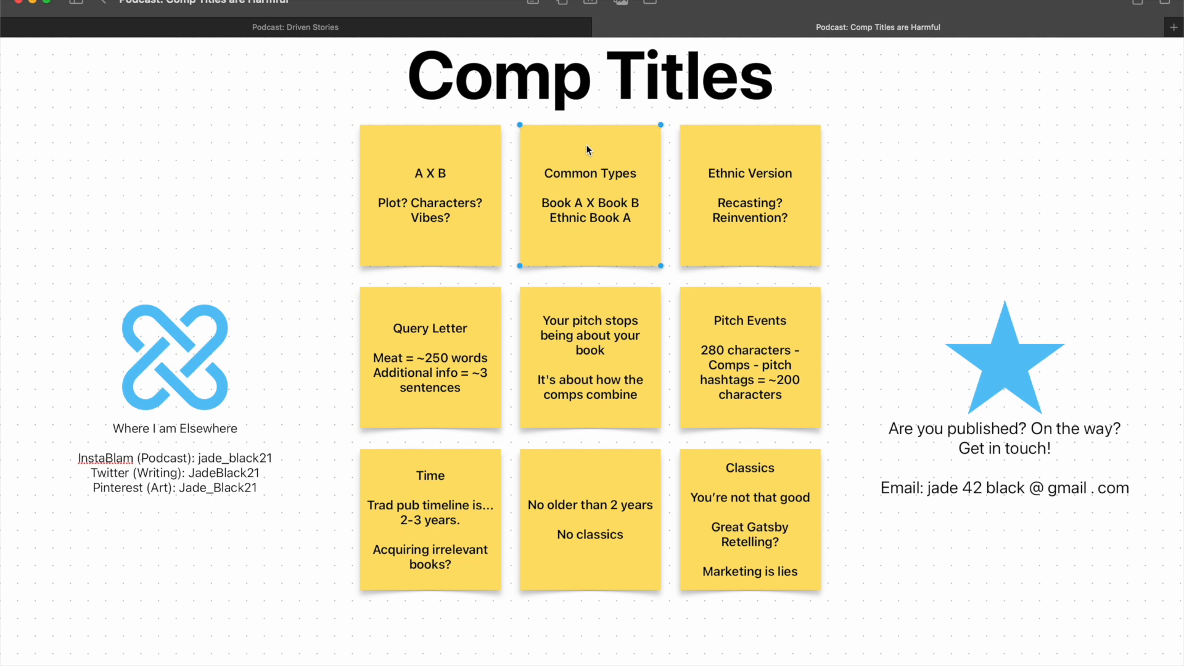
mouse_move(434, 152)
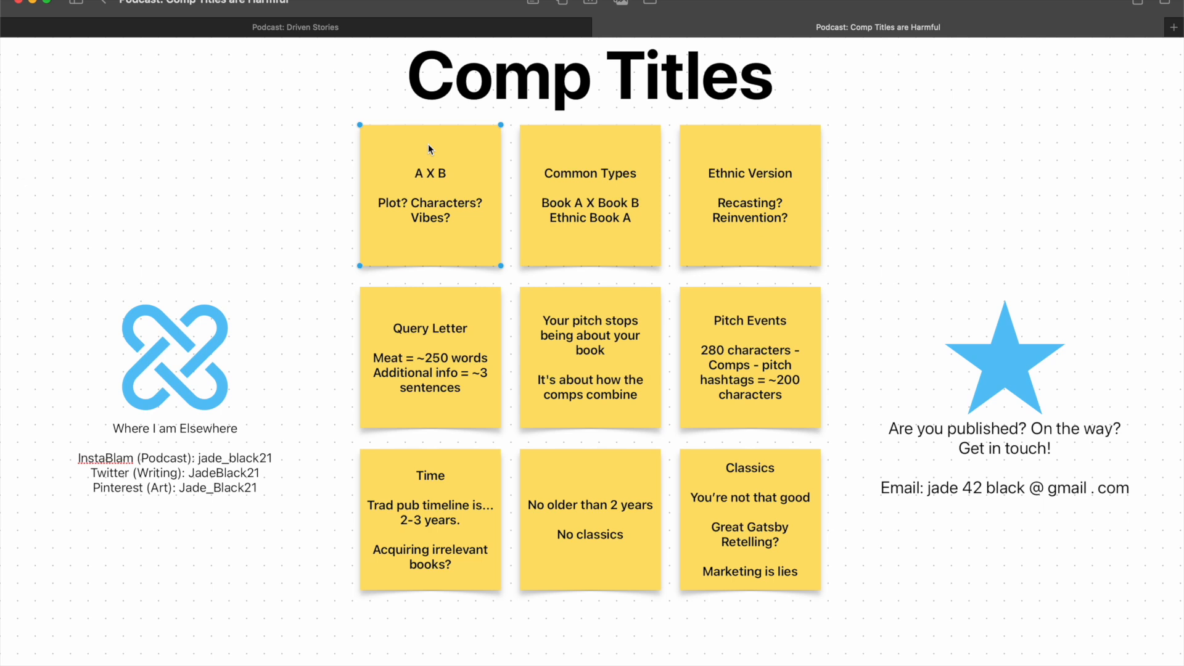
mouse_move(423, 153)
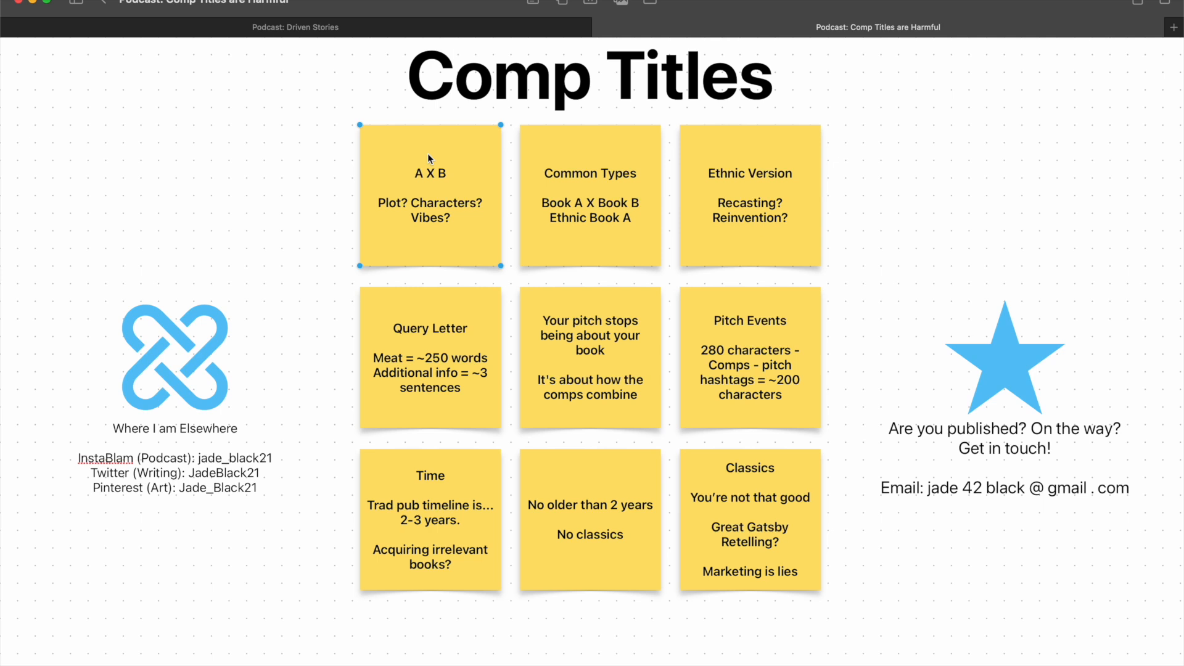
Select the 'Ethnic Version' sticky note at the grid's top-right corner
click(750, 198)
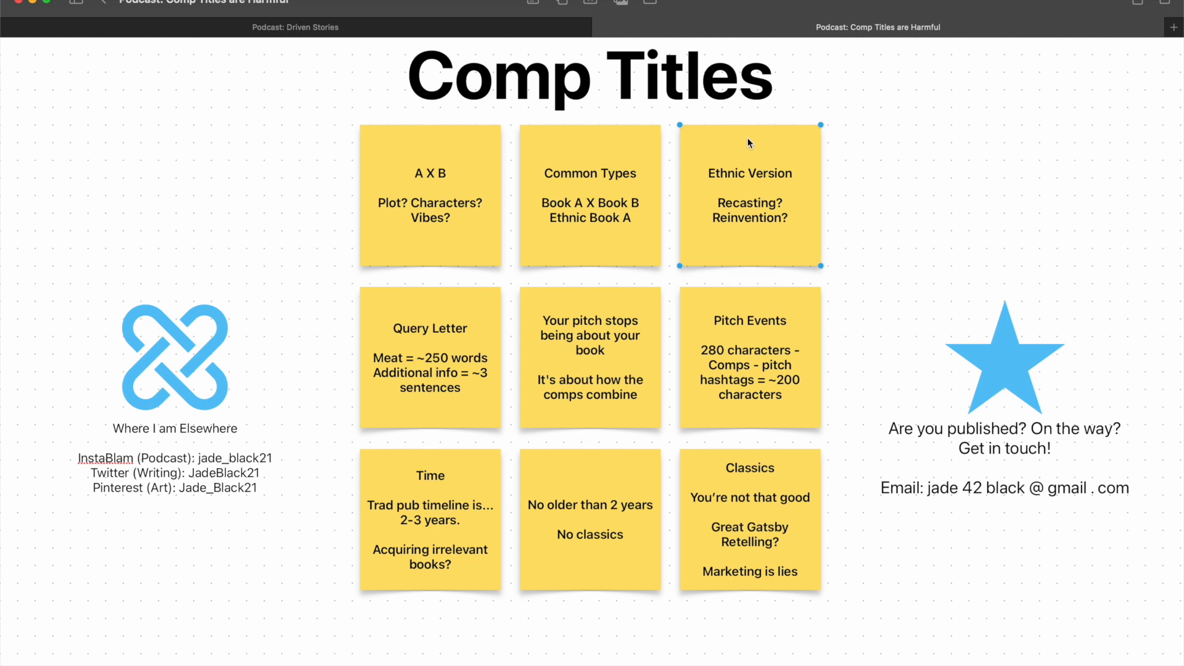
mouse_move(747, 155)
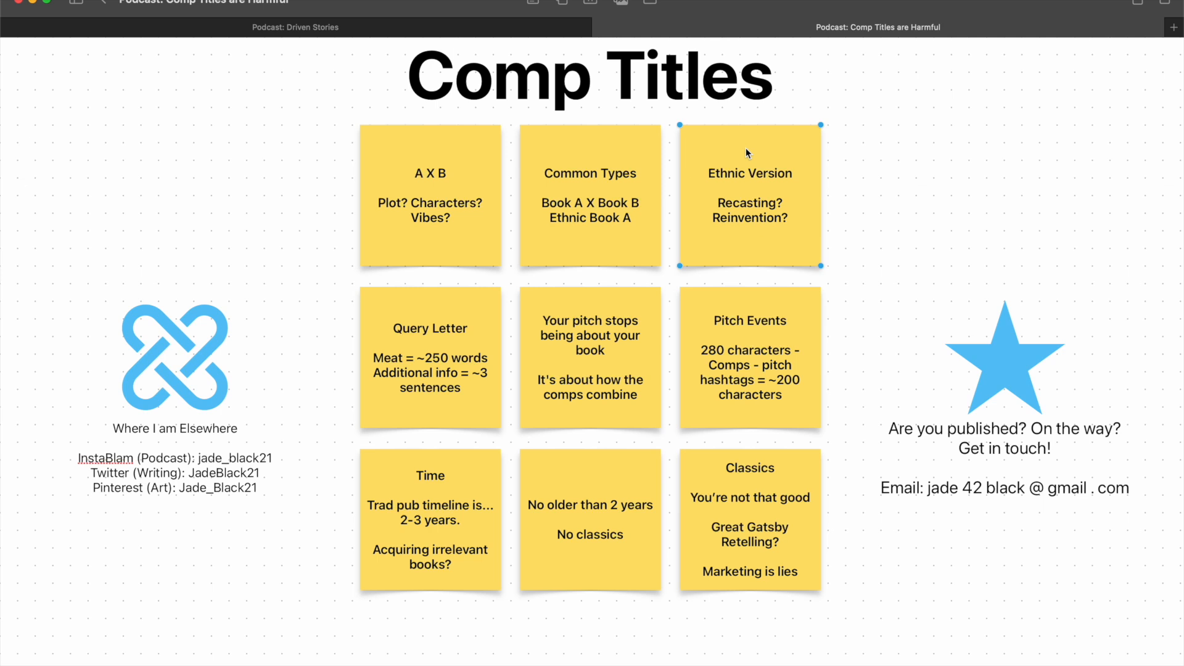
mouse_move(641, 298)
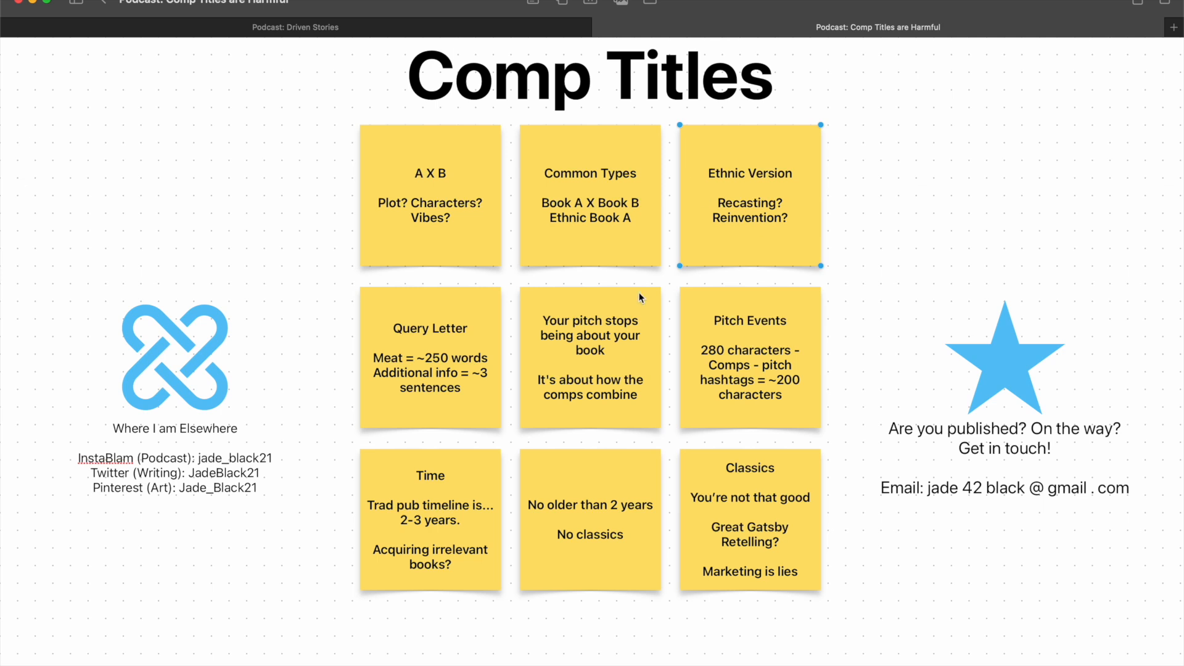
double_click(587, 320)
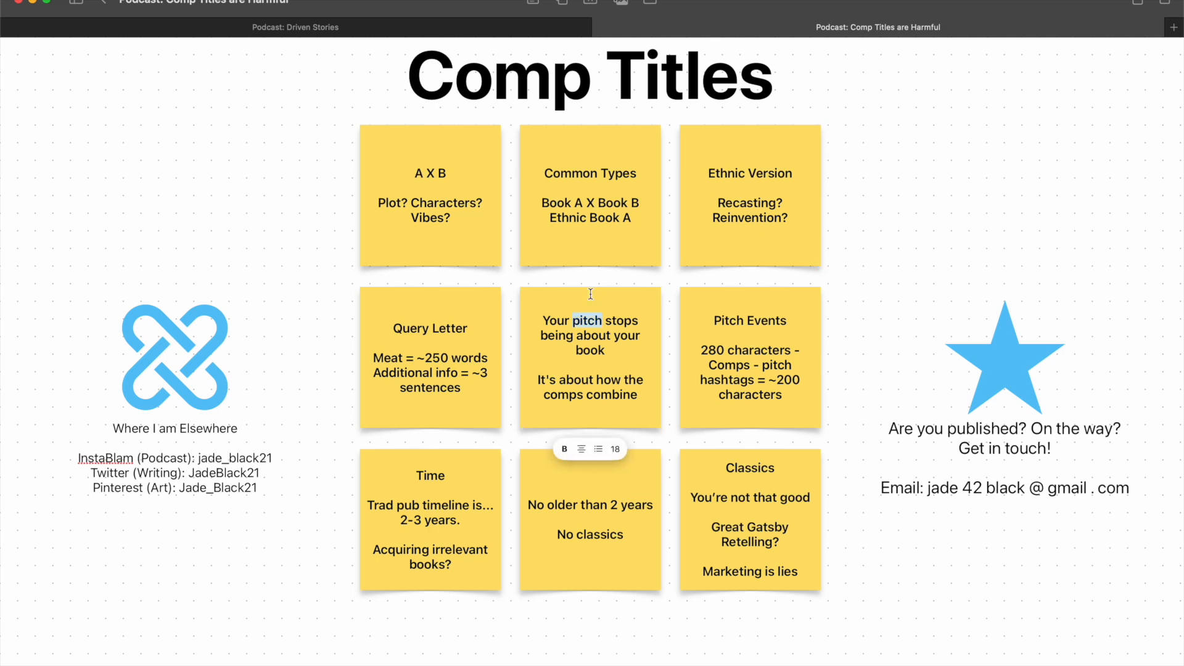
click(591, 367)
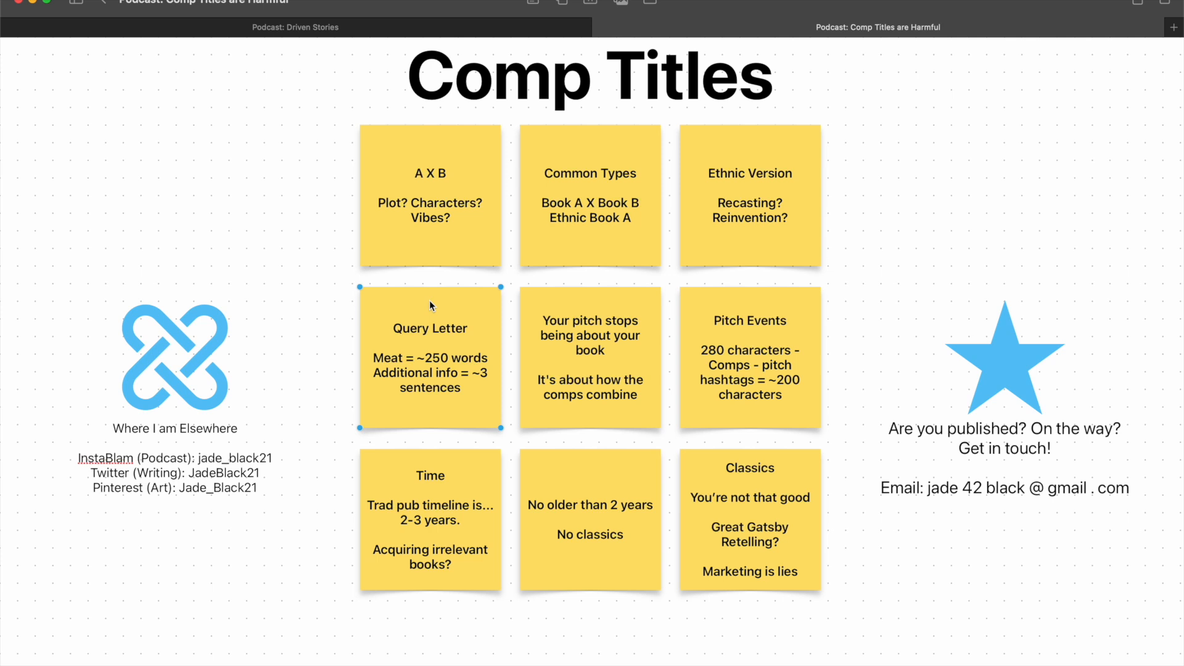
mouse_move(615, 467)
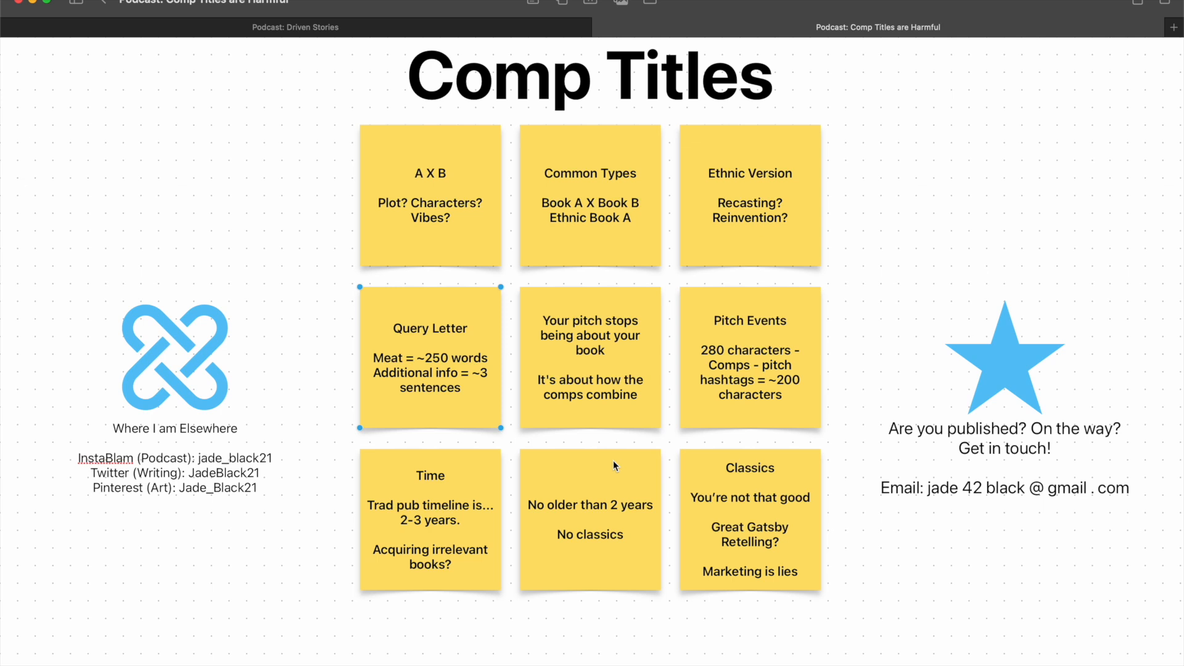
click(591, 531)
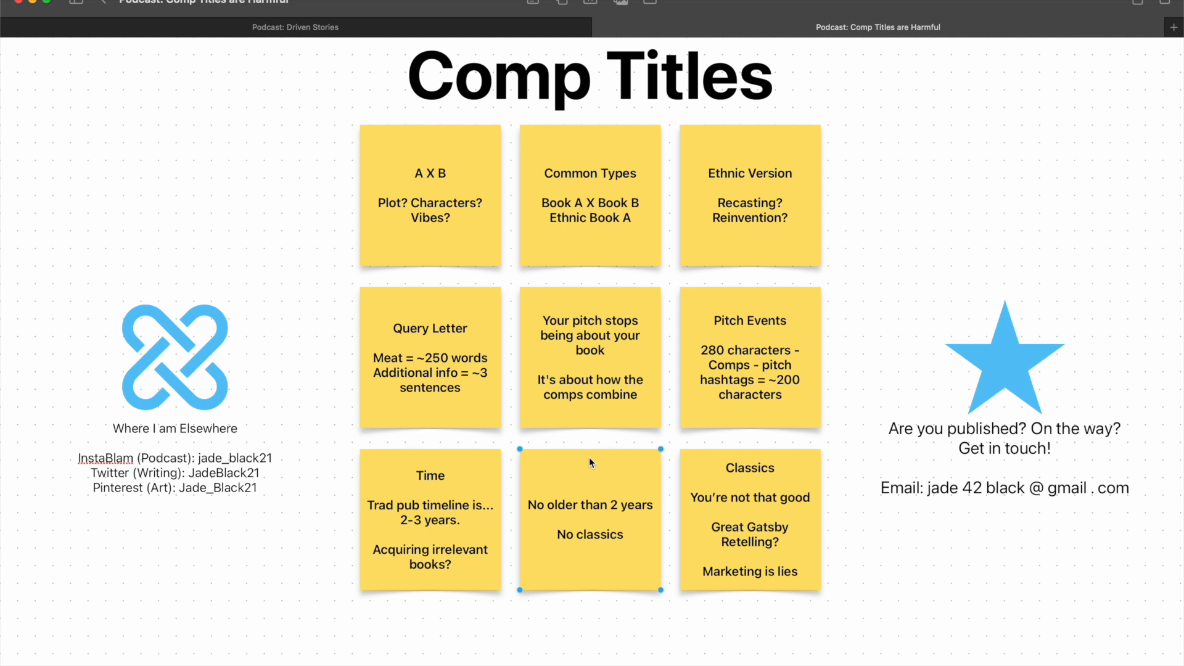
mouse_move(811, 452)
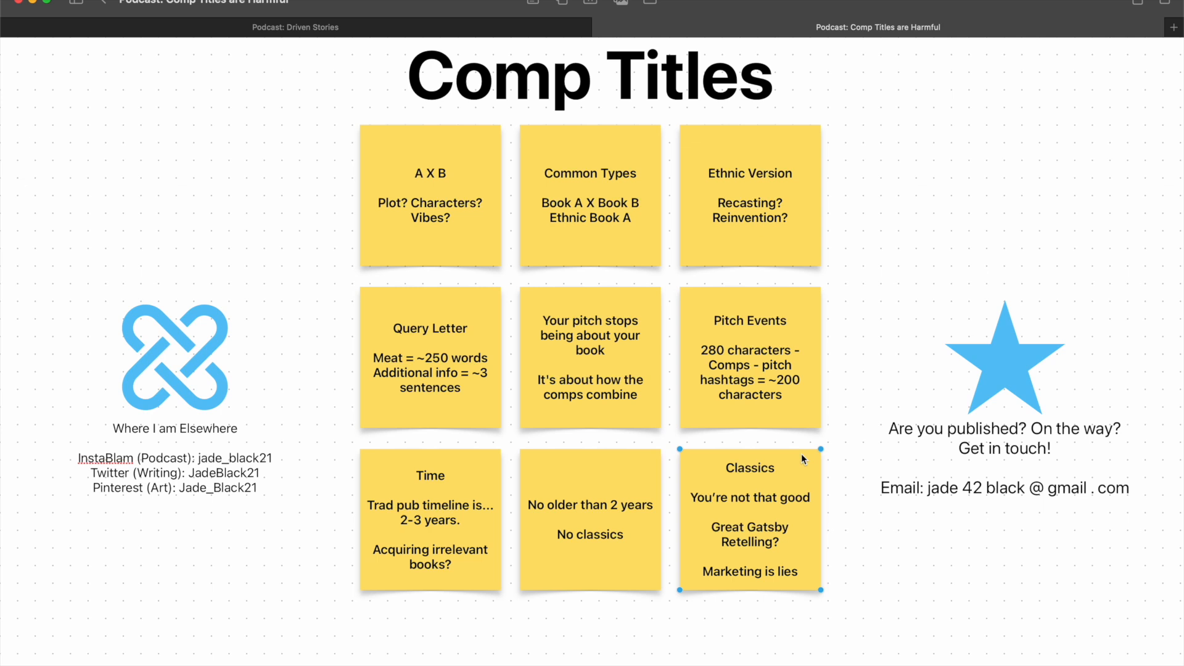
mouse_move(804, 472)
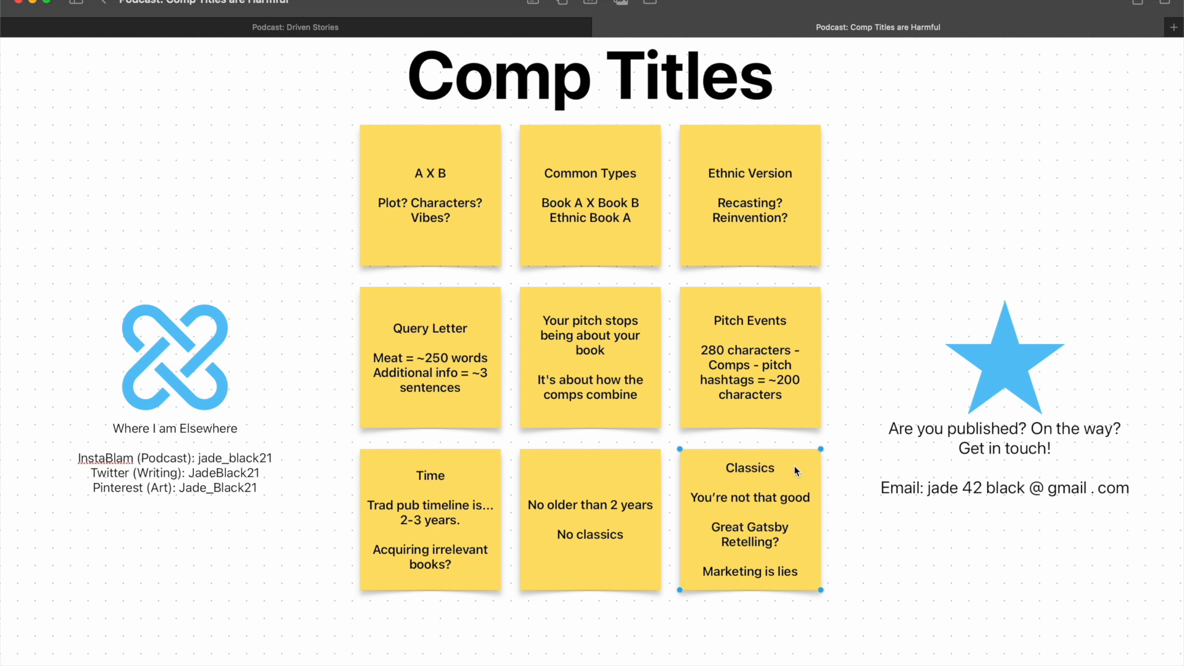
mouse_move(598, 463)
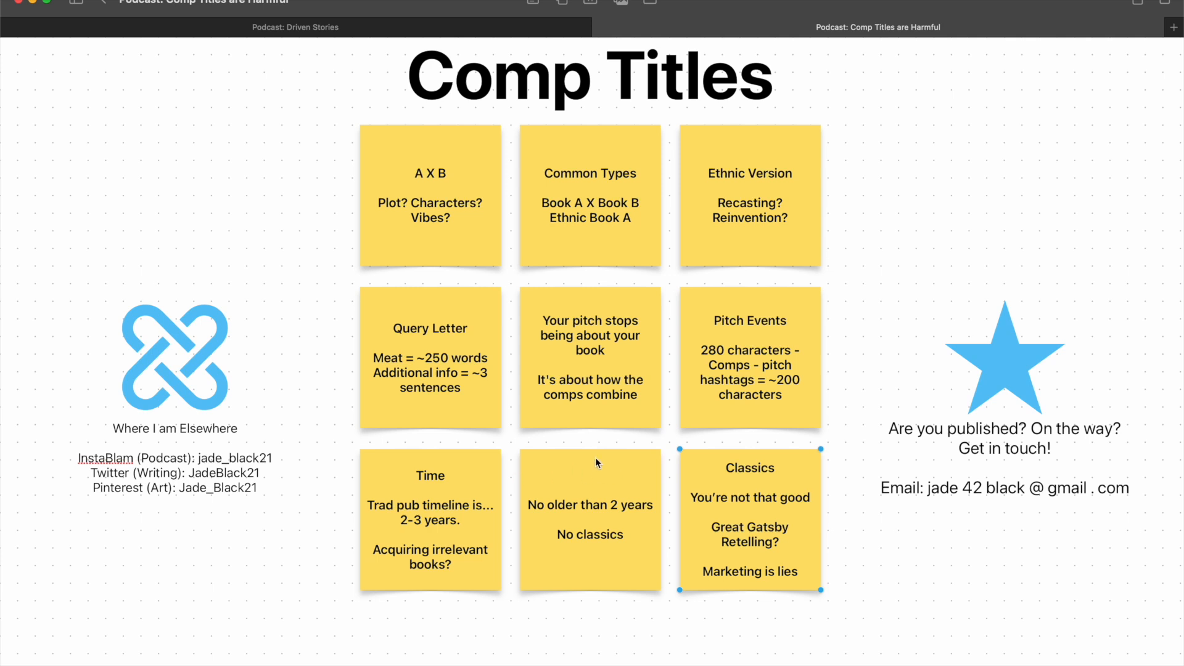
click(598, 525)
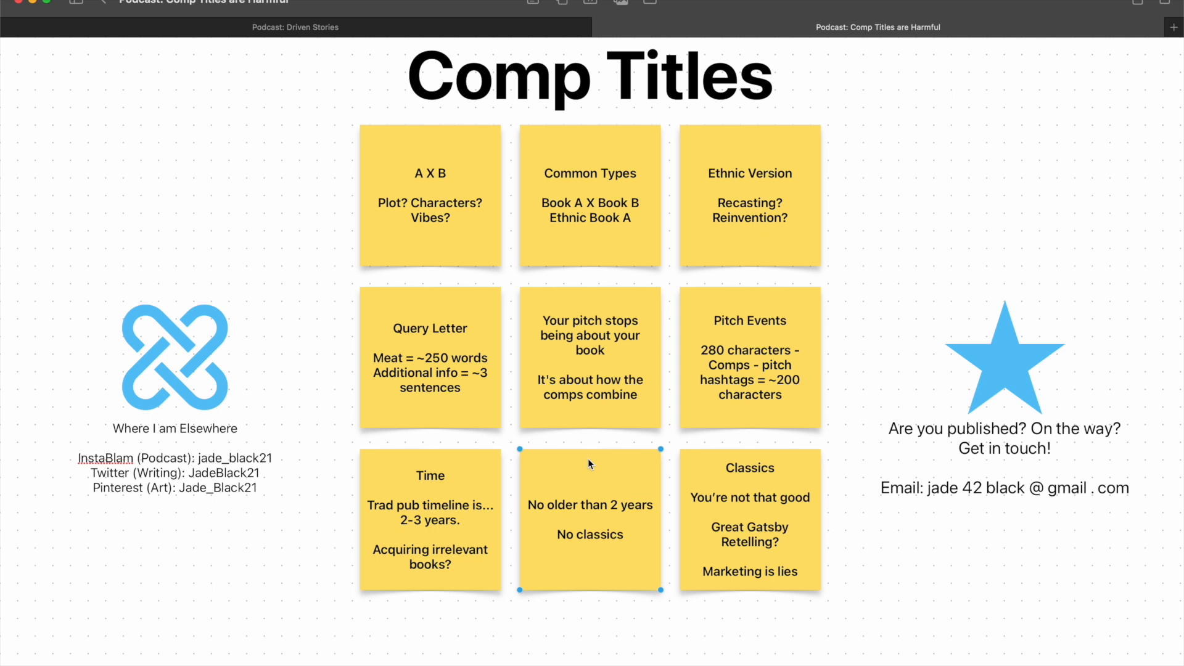
mouse_move(425, 455)
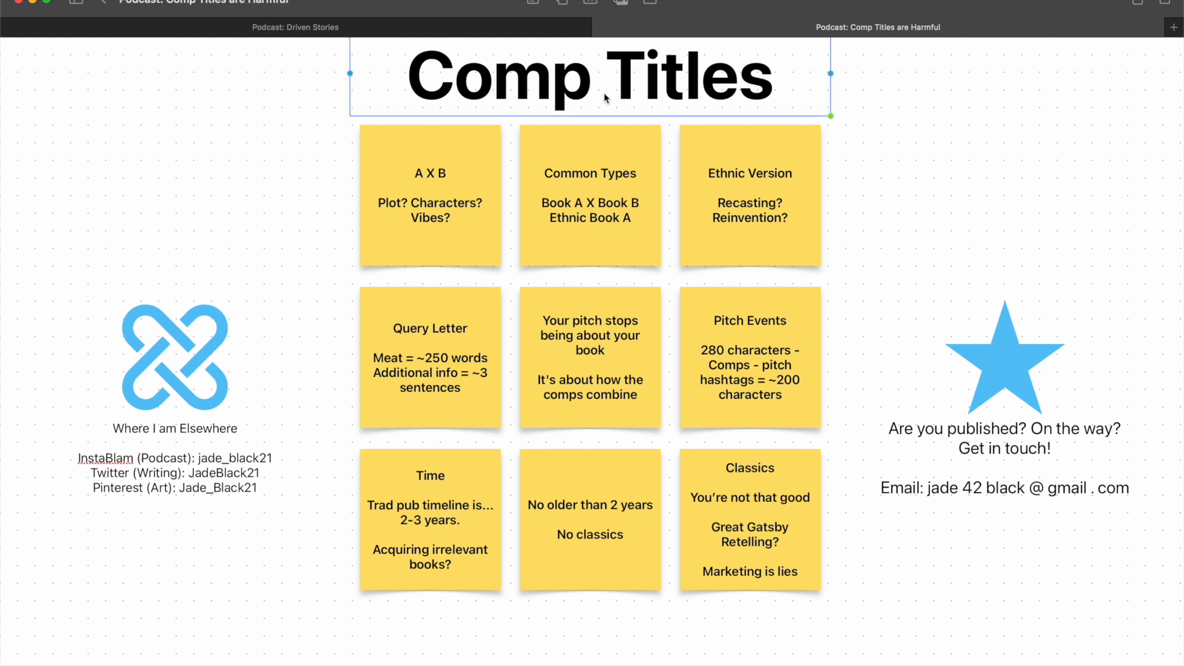
mouse_move(605, 83)
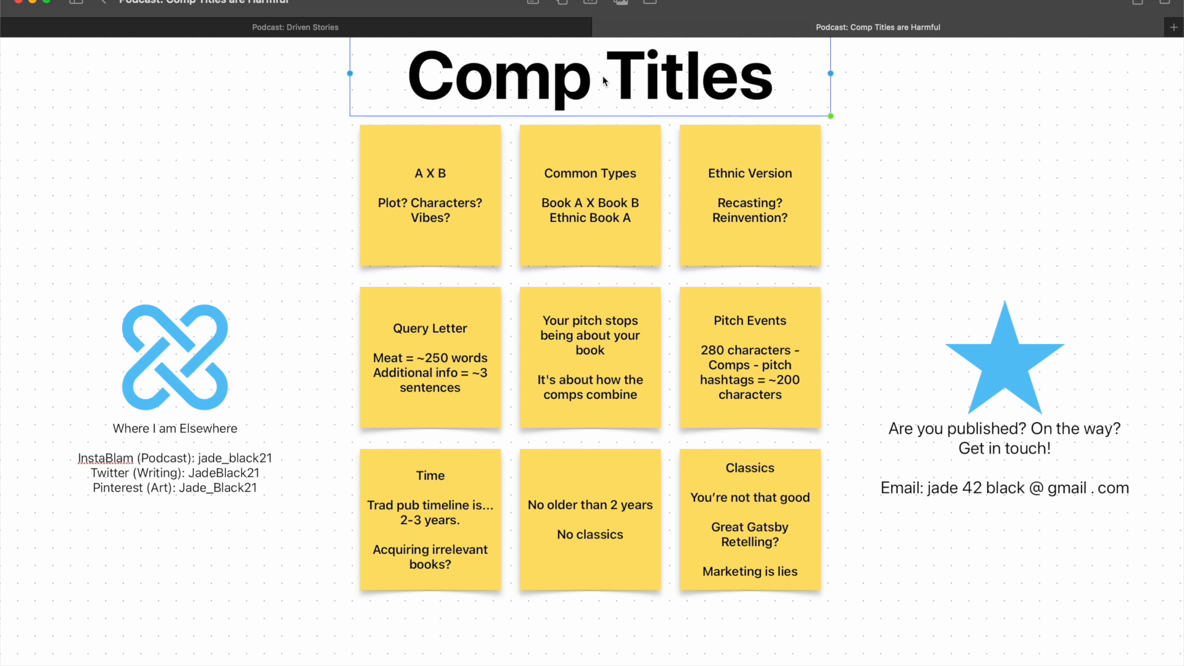
click(335, 171)
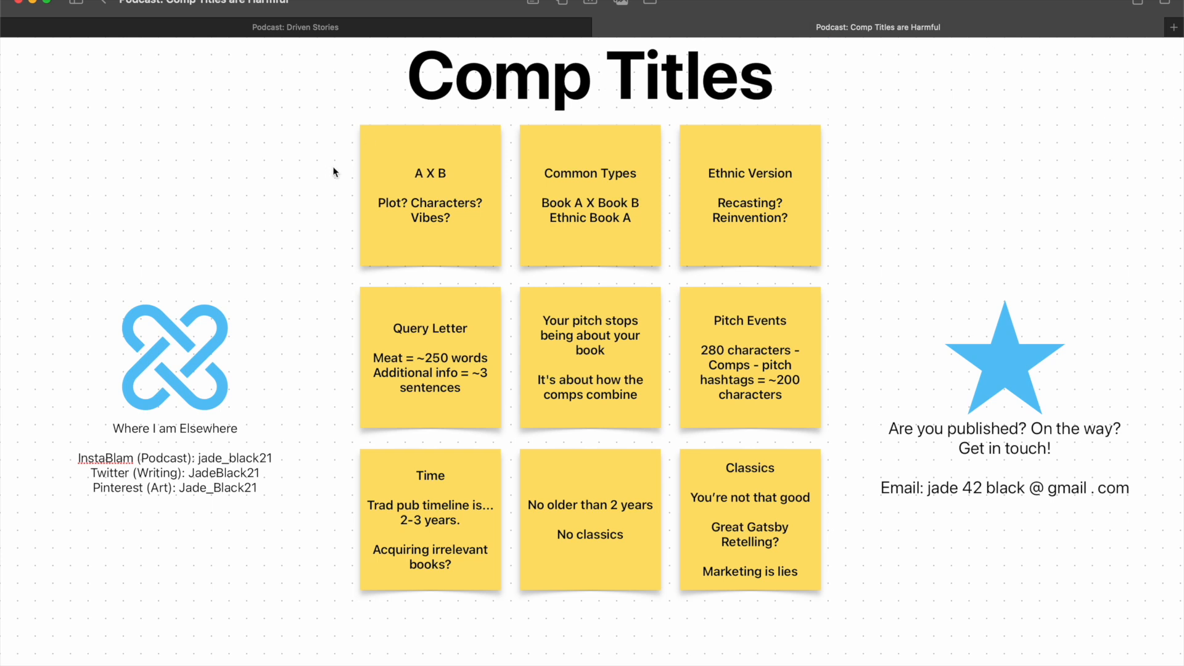
mouse_move(342, 168)
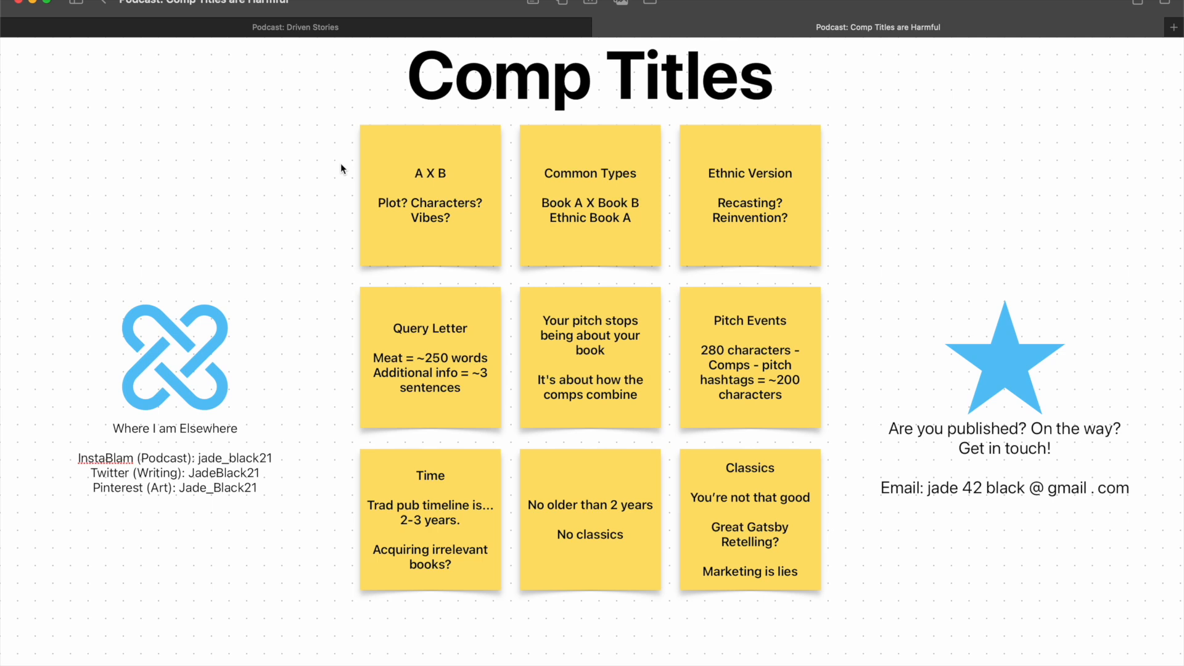
mouse_move(927, 310)
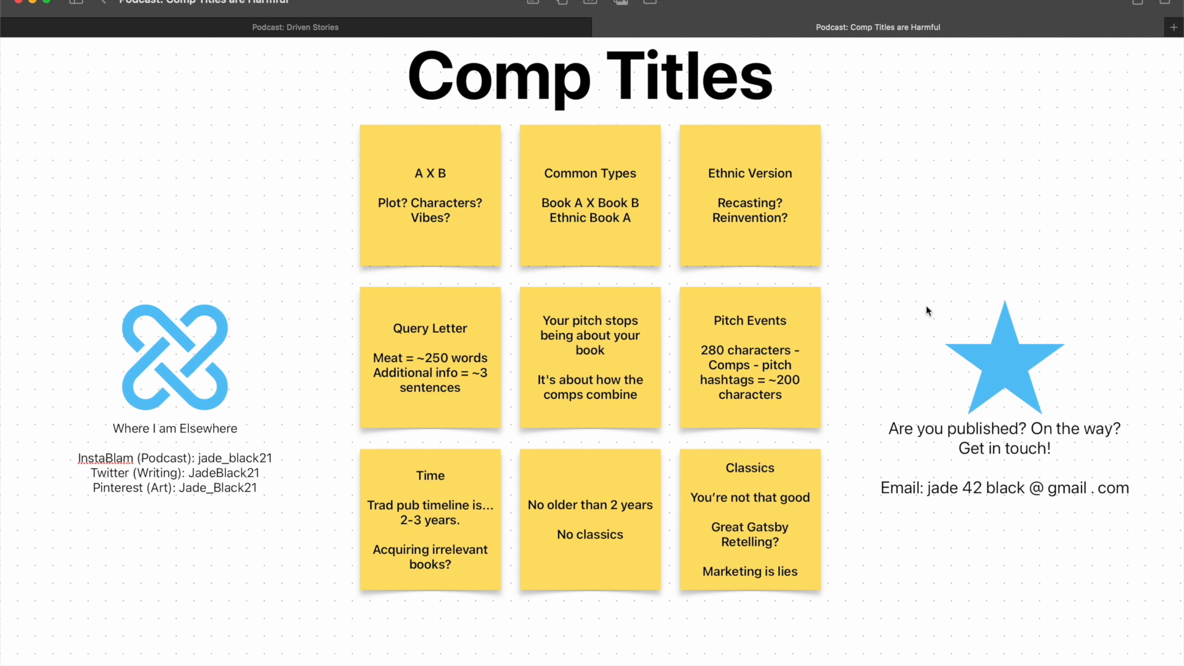
click(1004, 362)
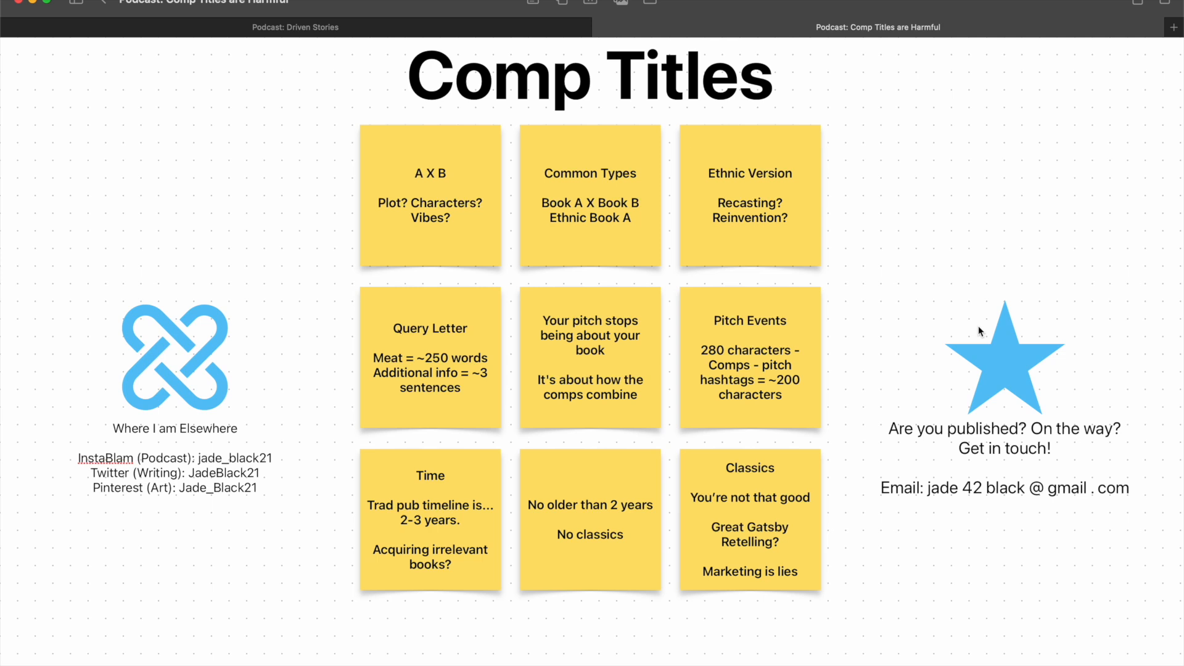
mouse_move(477, 346)
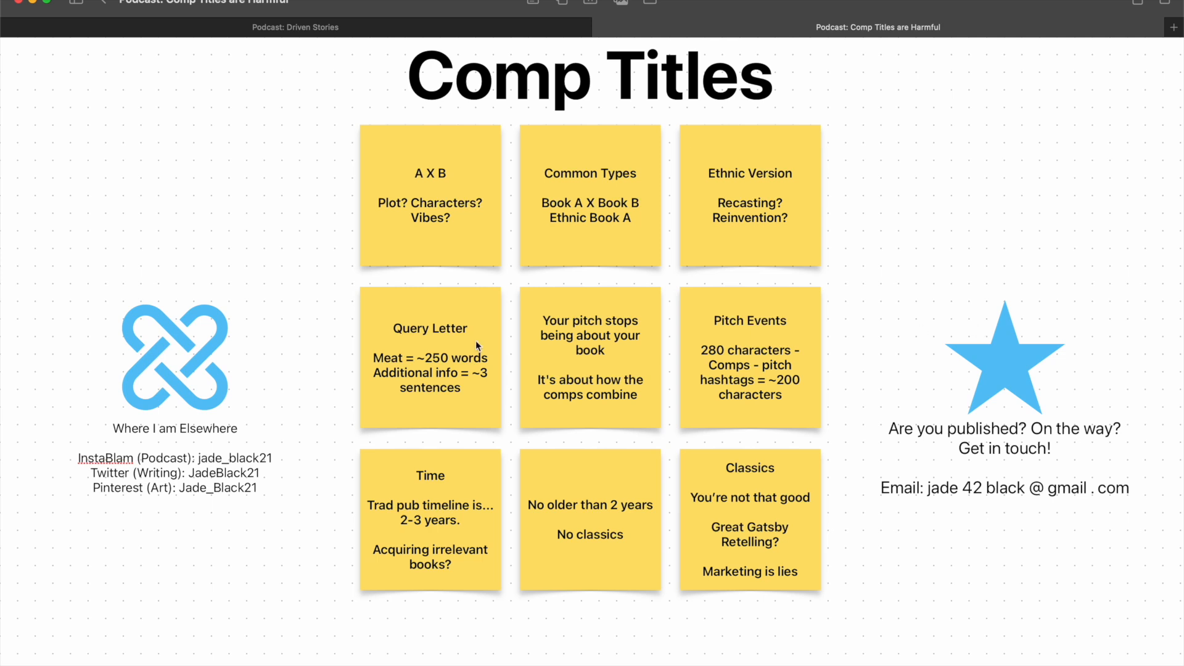
click(198, 362)
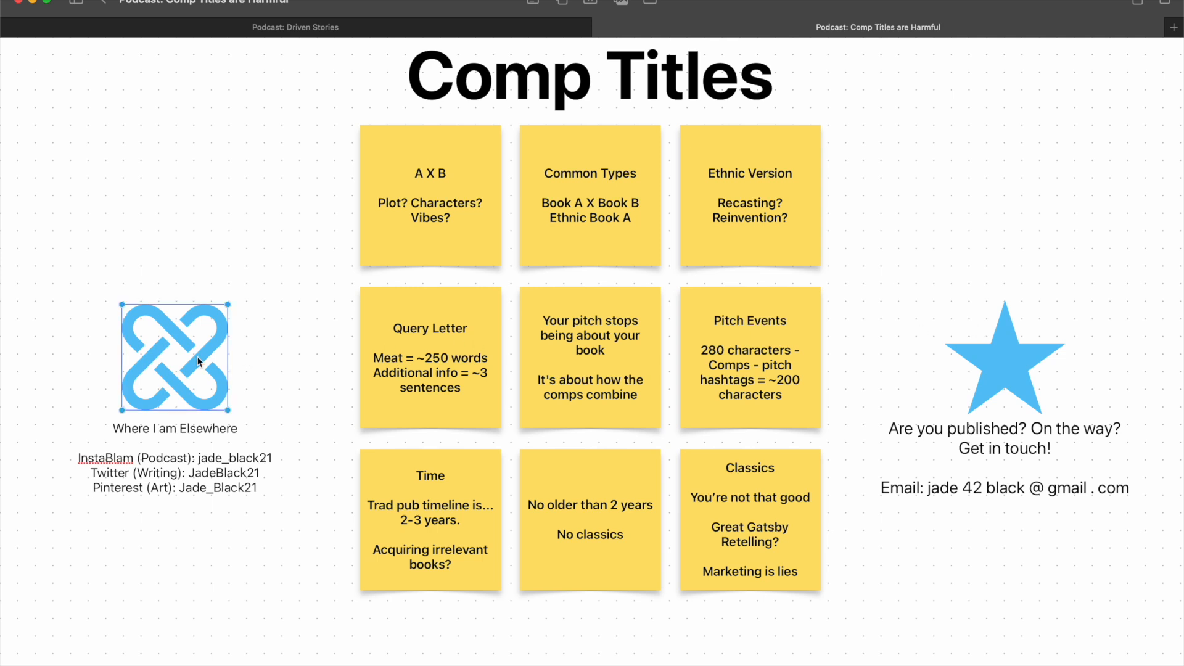